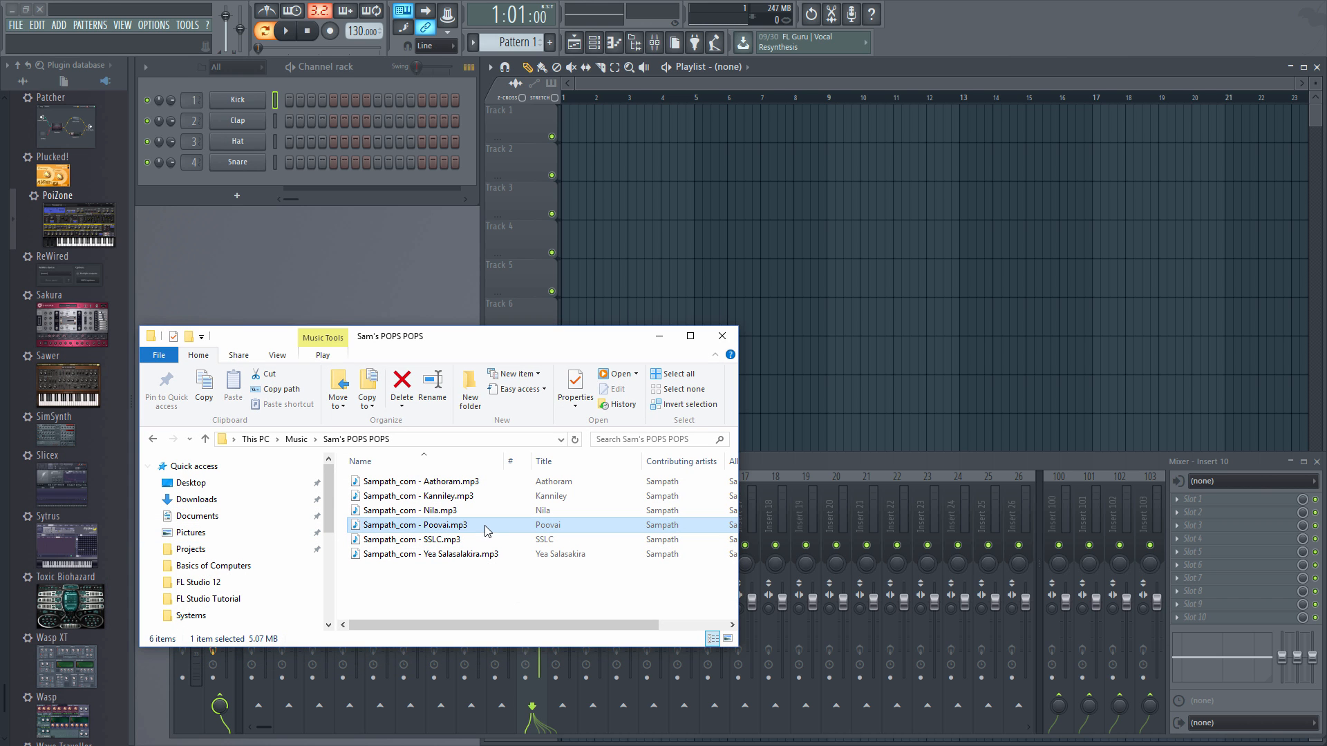
{"action": "mouse_move", "coordinate": [581, 524]}
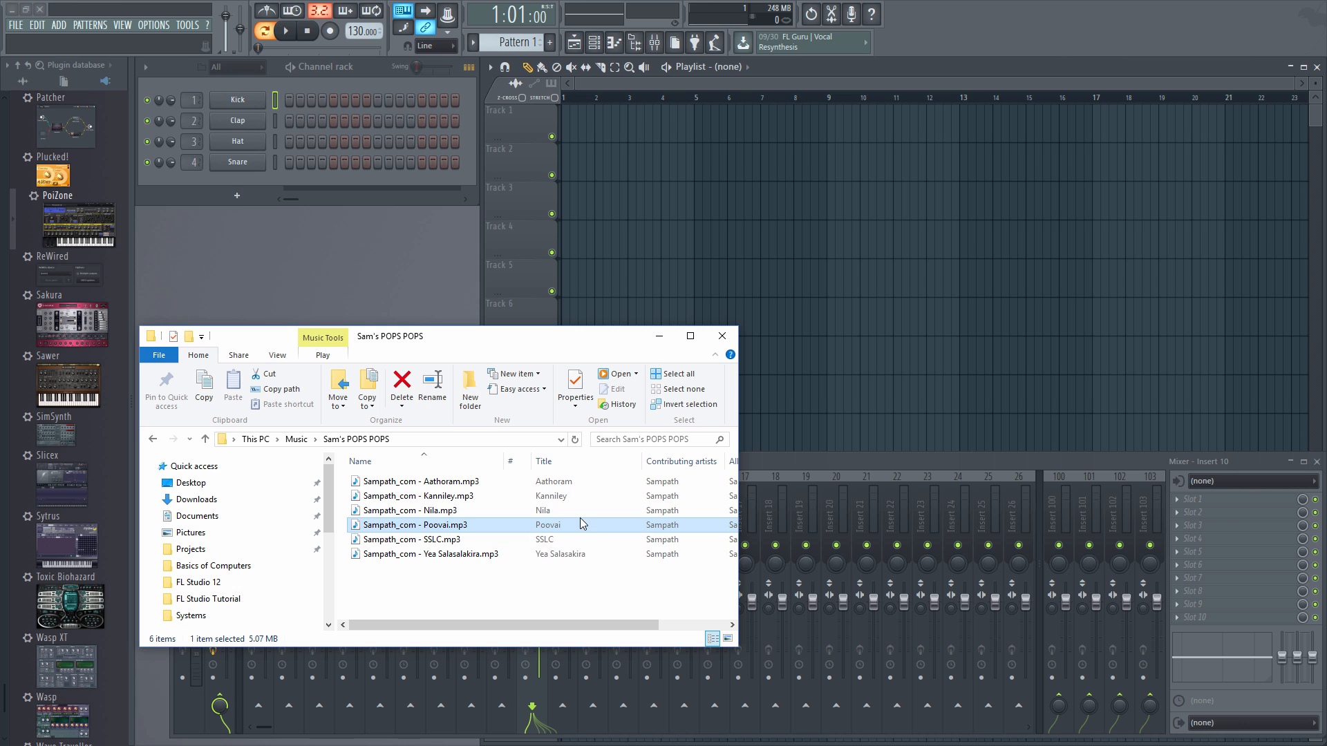
{"action": "mouse_move", "coordinate": [465, 525]}
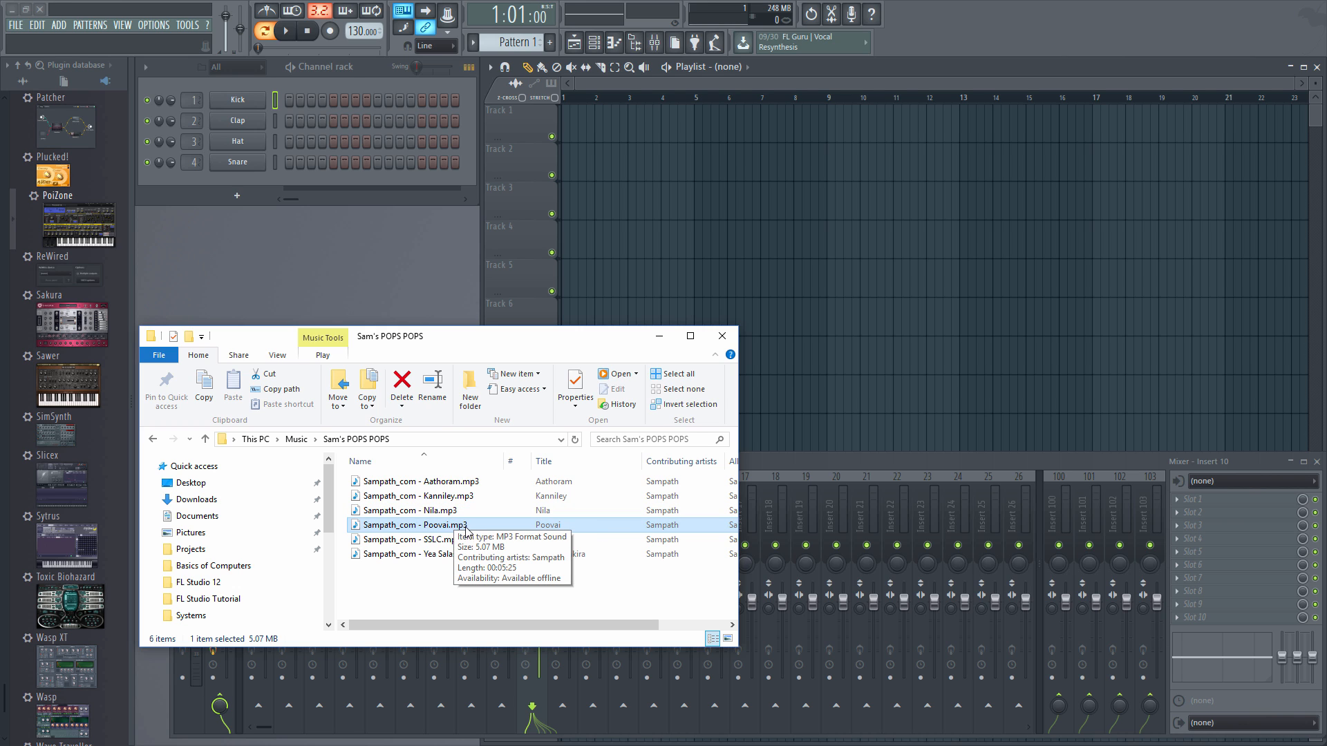
- Drag 'Sampath_com - Poovai.mp3' from File Explorer onto Track 2 of the Playlist
{"action": "left_click_drag", "start_coordinate": [415, 525], "coordinate": [605, 169]}
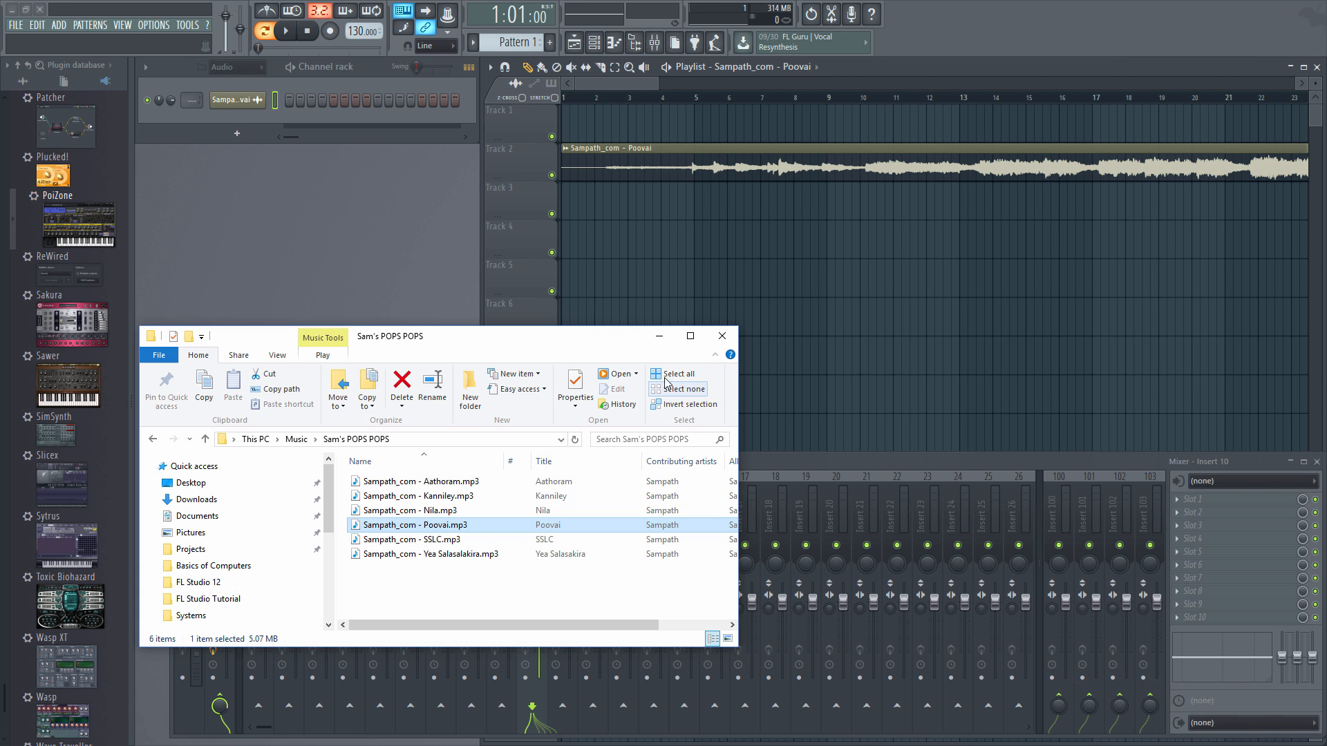
- Bring FL Studio forward, play the Poovai clip for several bars, then pause
{"action": "left_click", "coordinate": [721, 336]}
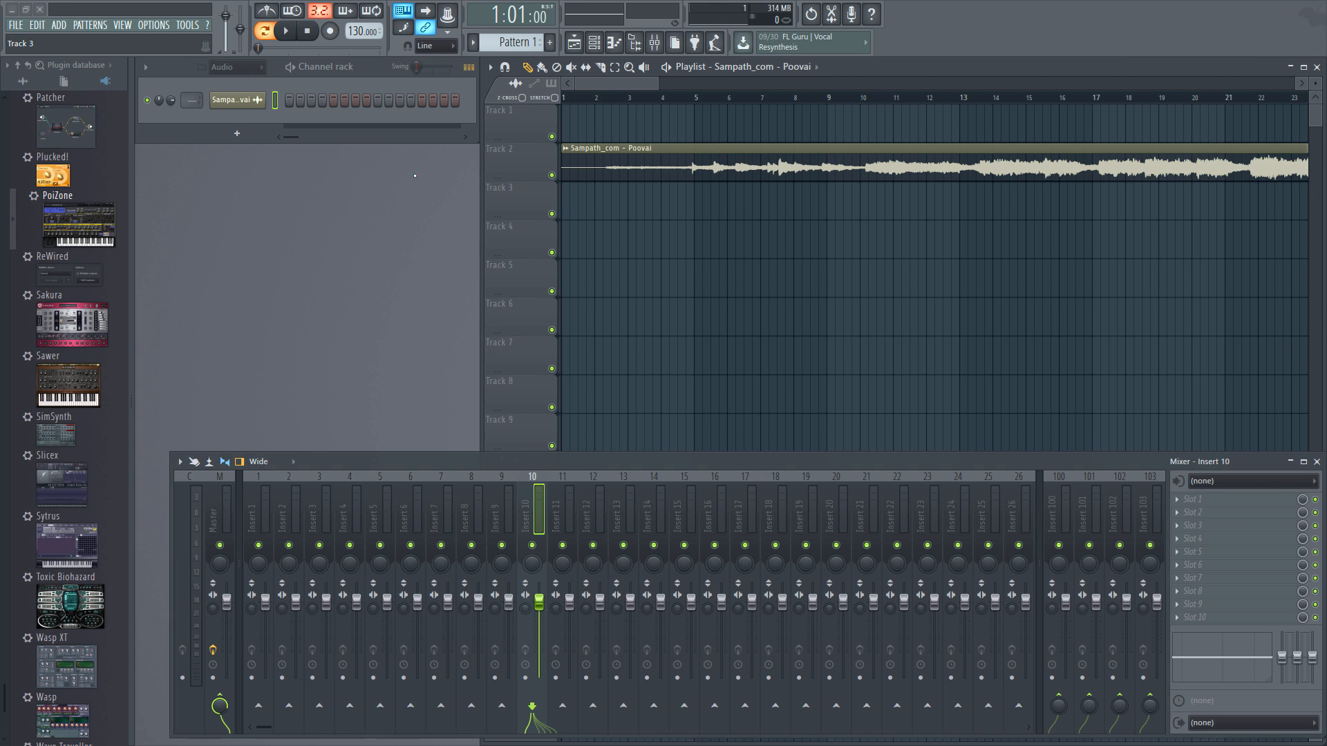
{"action": "left_click", "coordinate": [286, 32]}
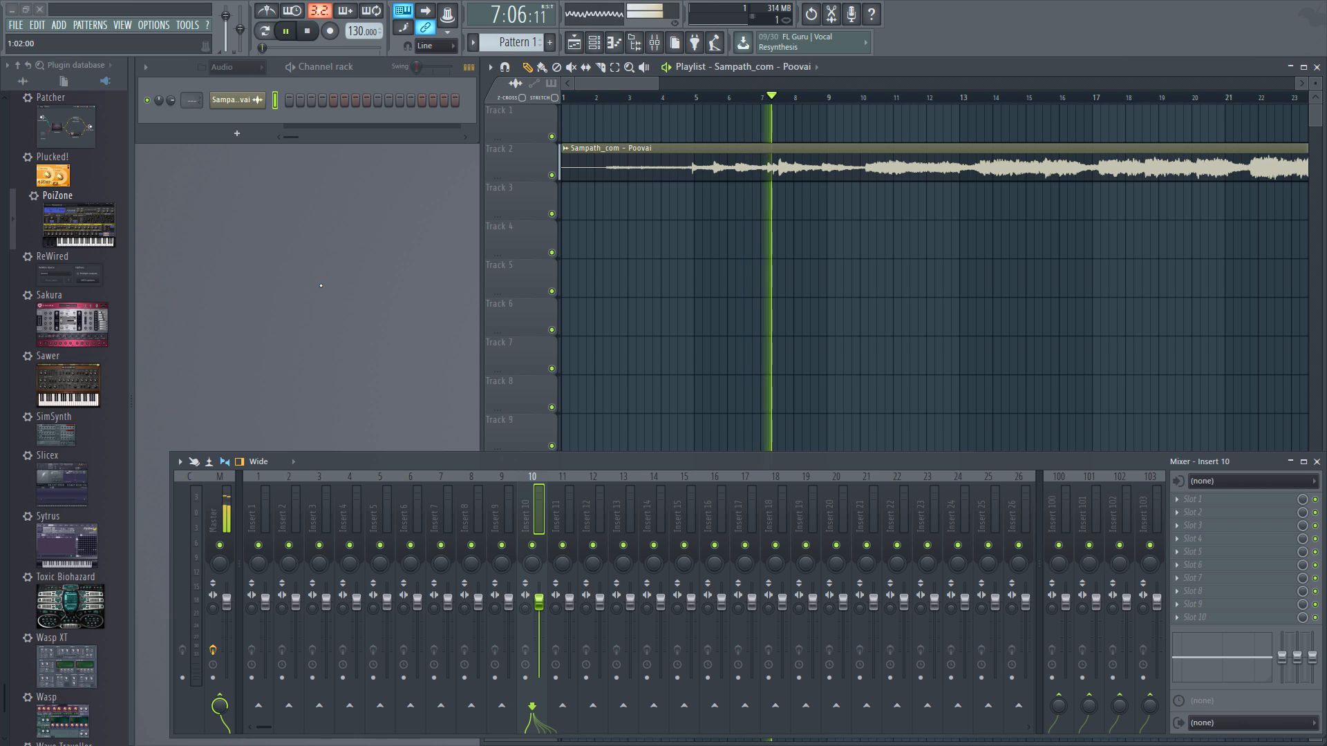
{"action": "left_click", "coordinate": [288, 31]}
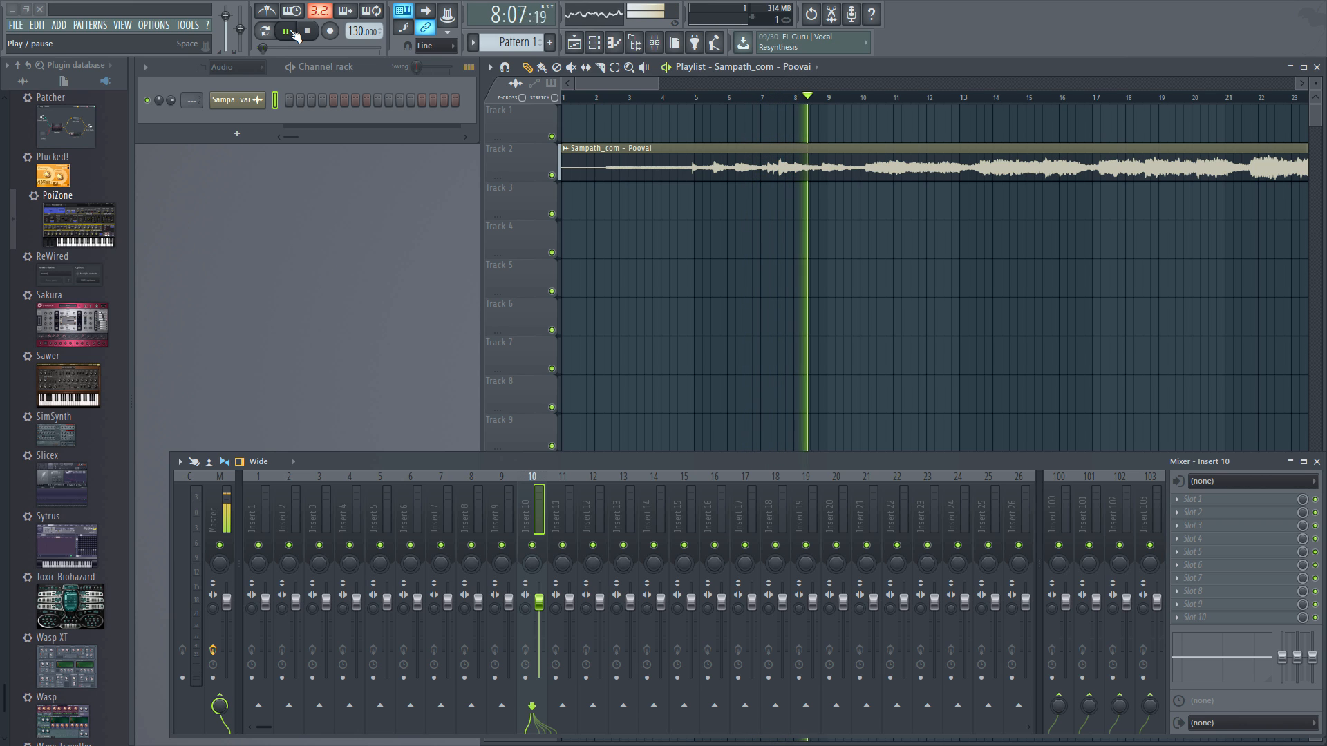
{"action": "left_click", "coordinate": [284, 31]}
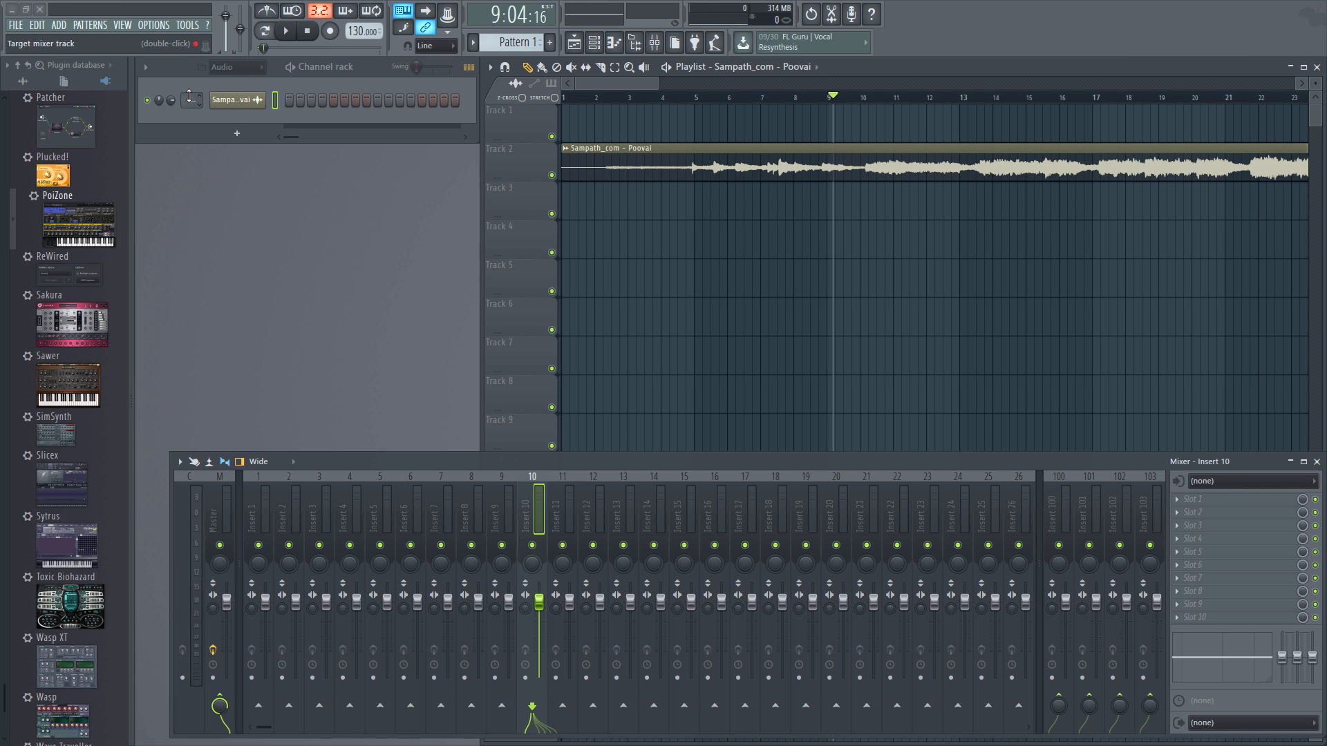
- Set the Poovai channel's target mixer track to insert 20
{"action": "left_click", "coordinate": [263, 508]}
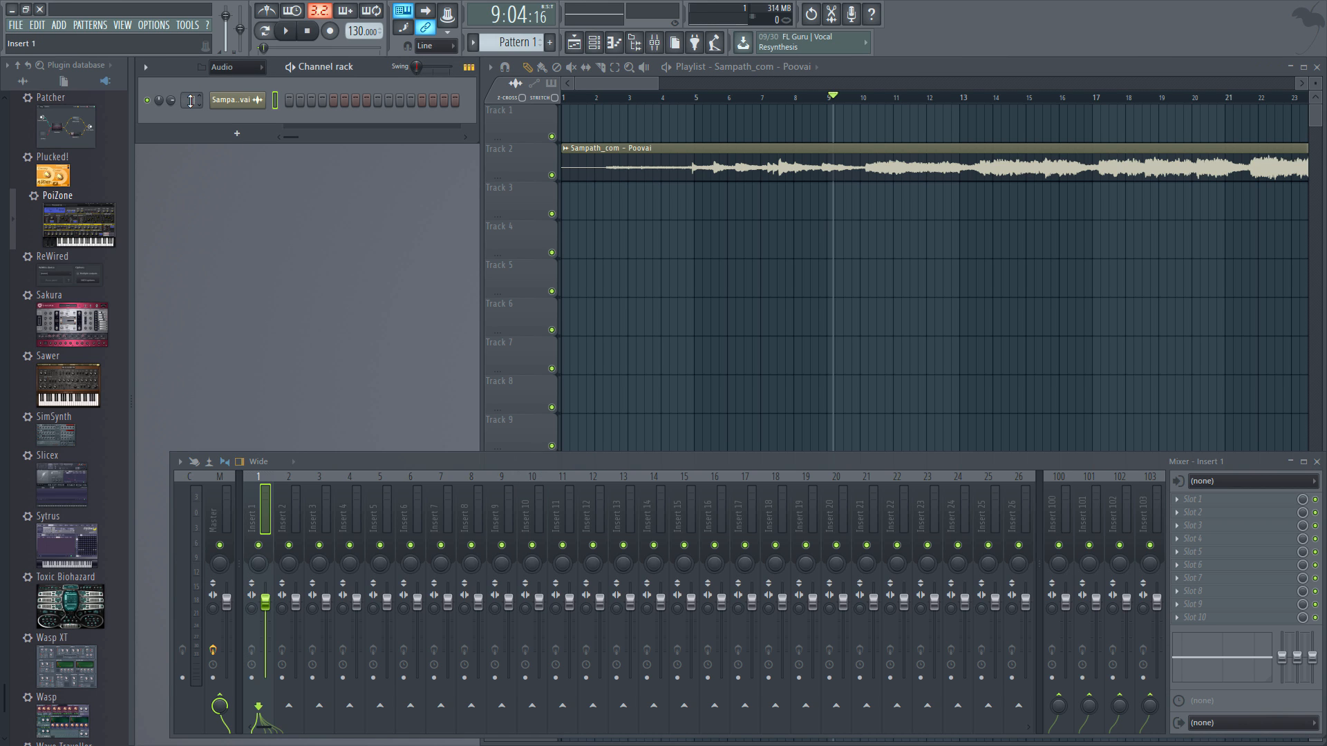
{"action": "left_click", "coordinate": [412, 499]}
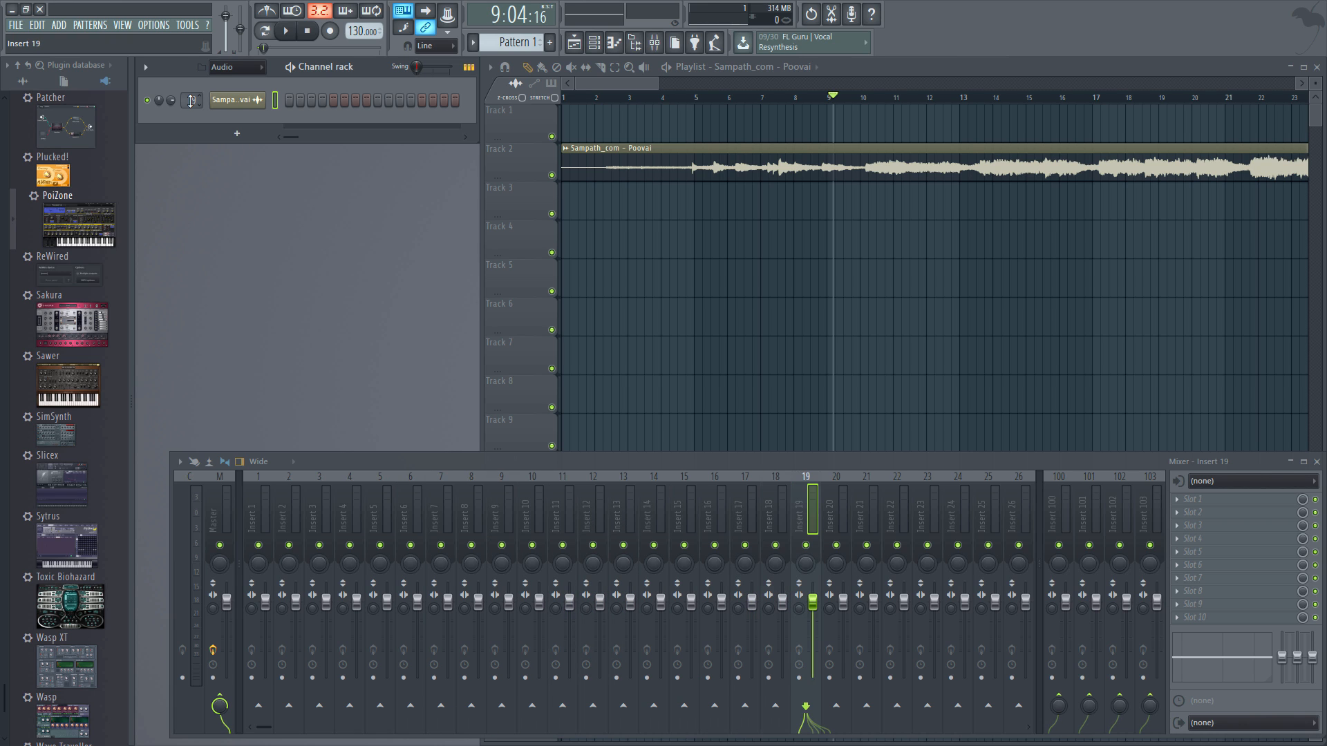
{"action": "left_click", "coordinate": [836, 504]}
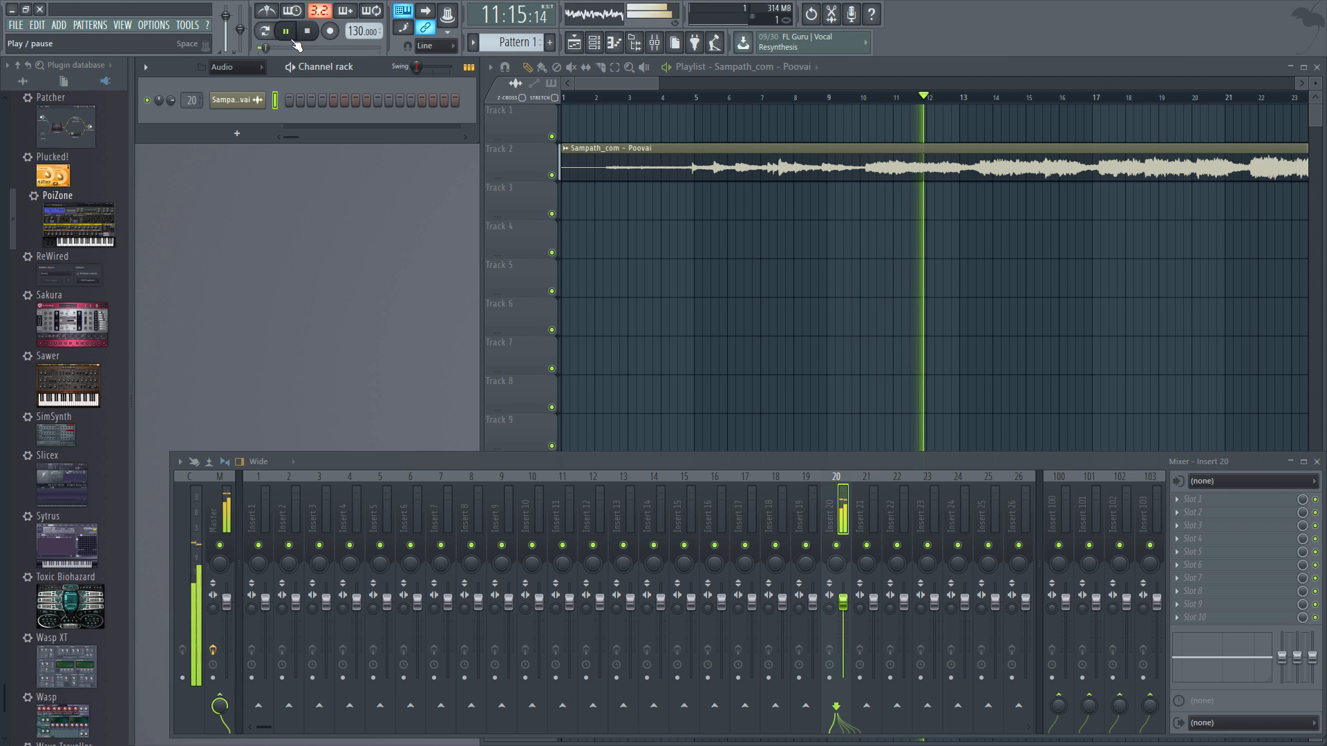
- Play the Poovai song through insert 20, then pause around bar 24
{"action": "left_click", "coordinate": [286, 31]}
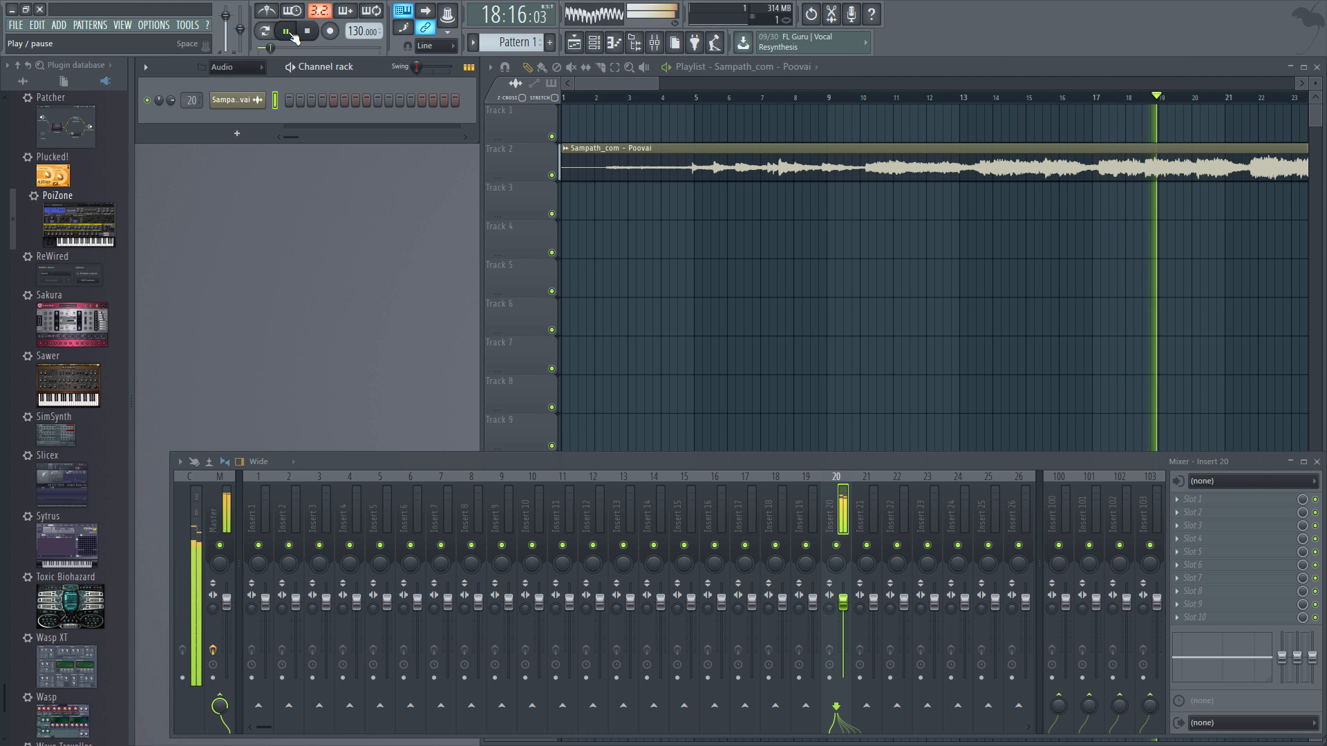
{"action": "left_click", "coordinate": [286, 31]}
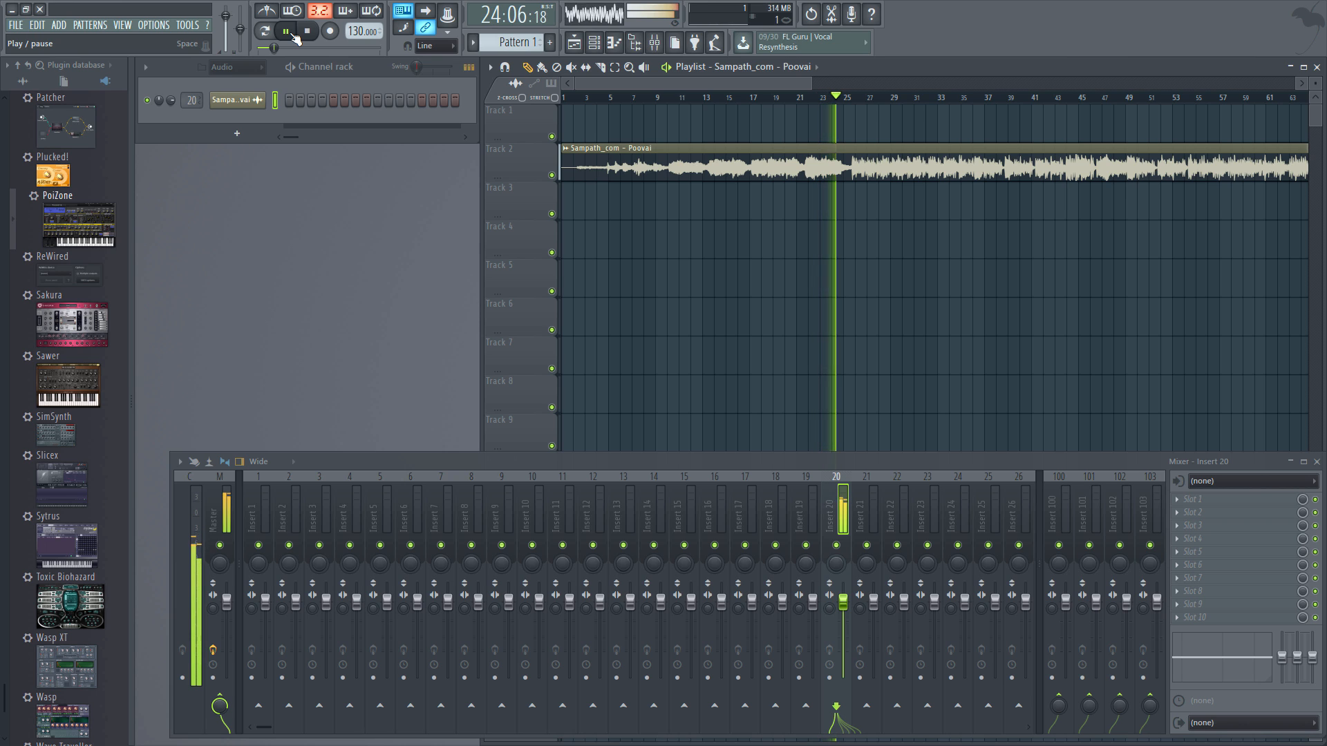
{"action": "left_click", "coordinate": [286, 32]}
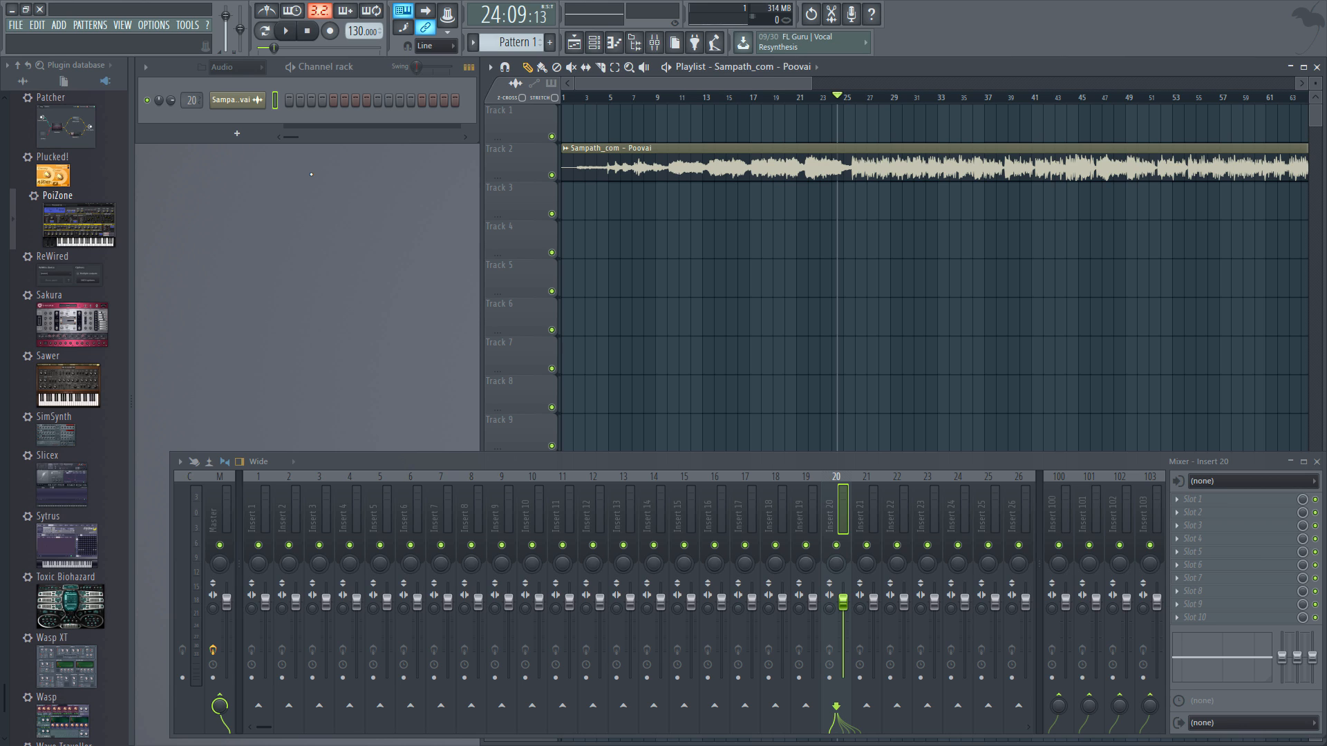
{"action": "mouse_move", "coordinate": [372, 175]}
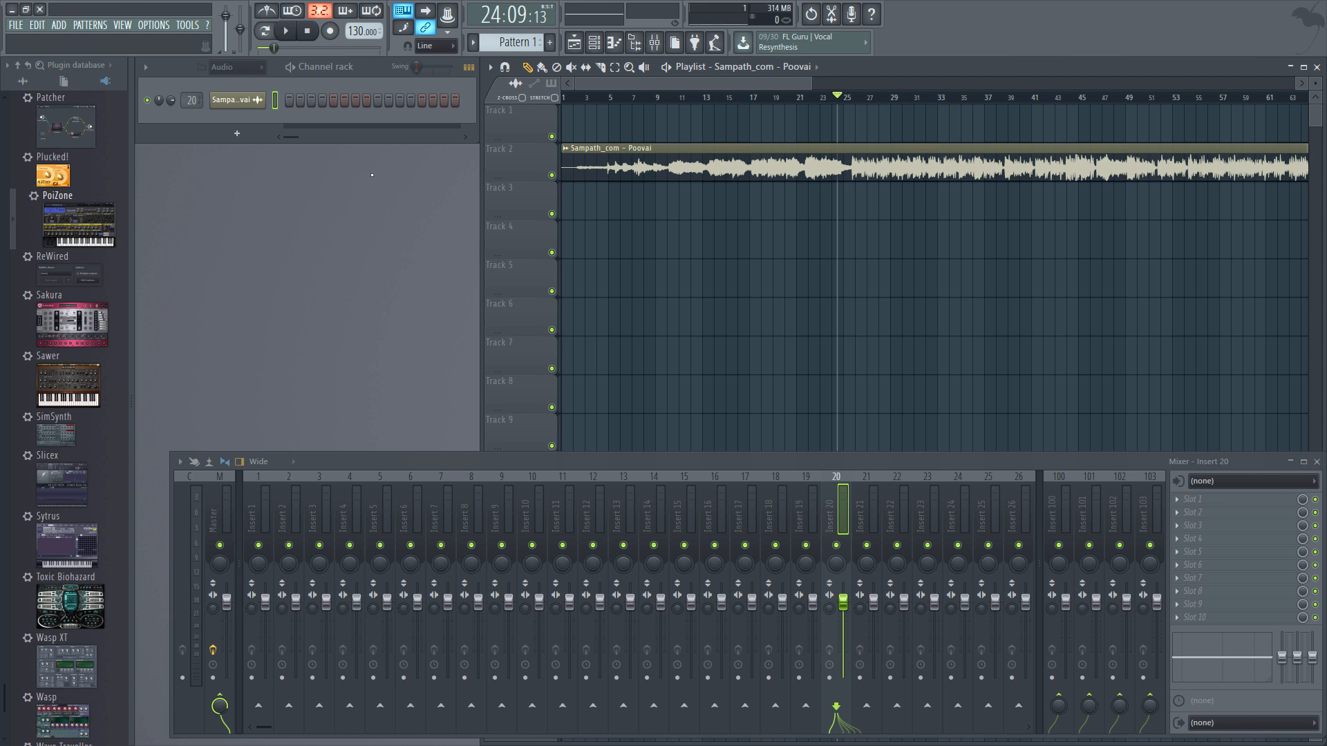